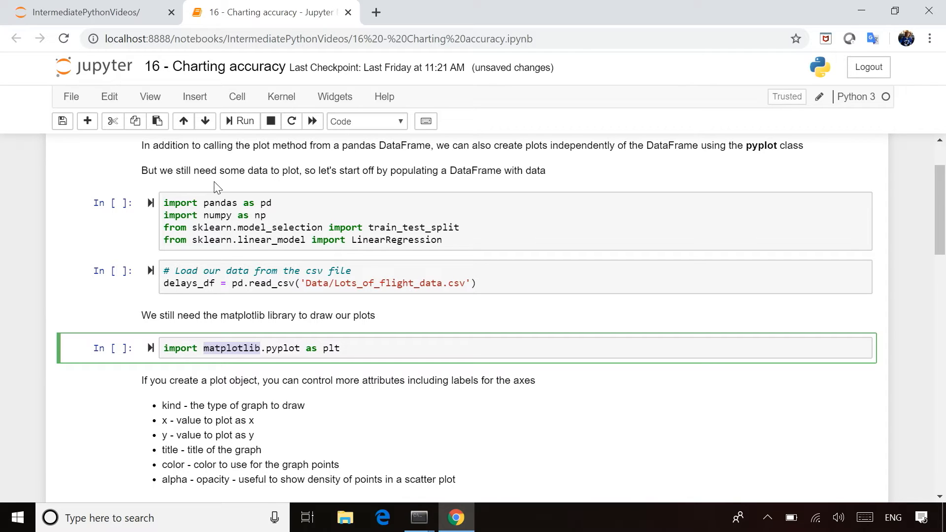
# - Run the 'import matplotlib.pyplot as plt' cell, which fails with ModuleNotFoundError for matplotlib
pyautogui.click(239, 121)
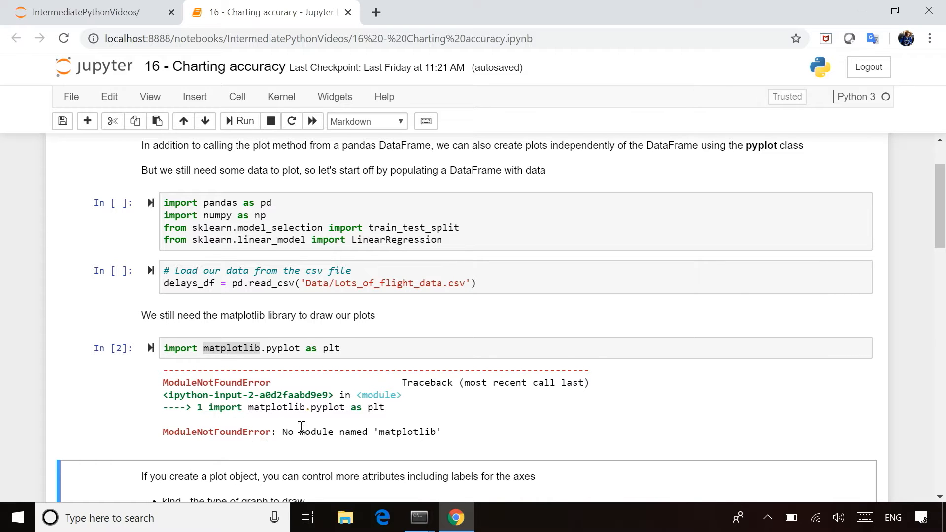
pyautogui.moveTo(486, 430)
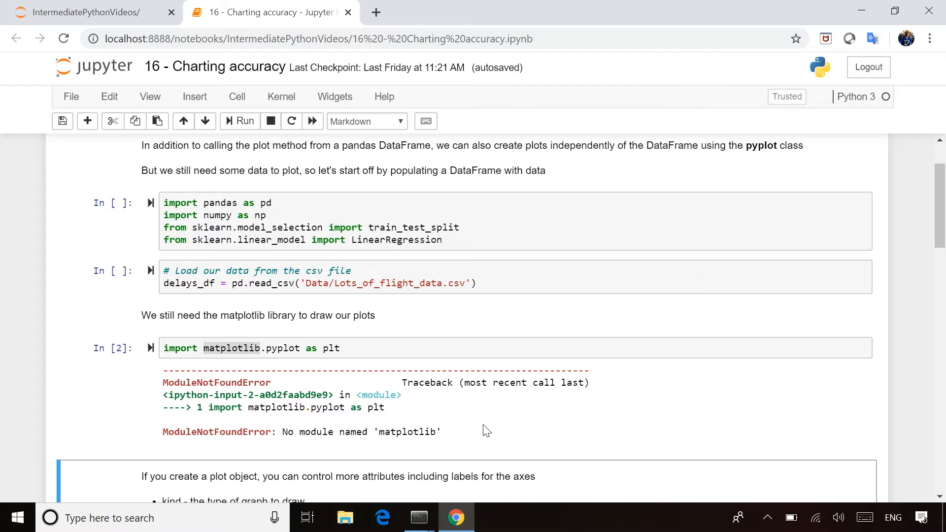
pyautogui.moveTo(481, 420)
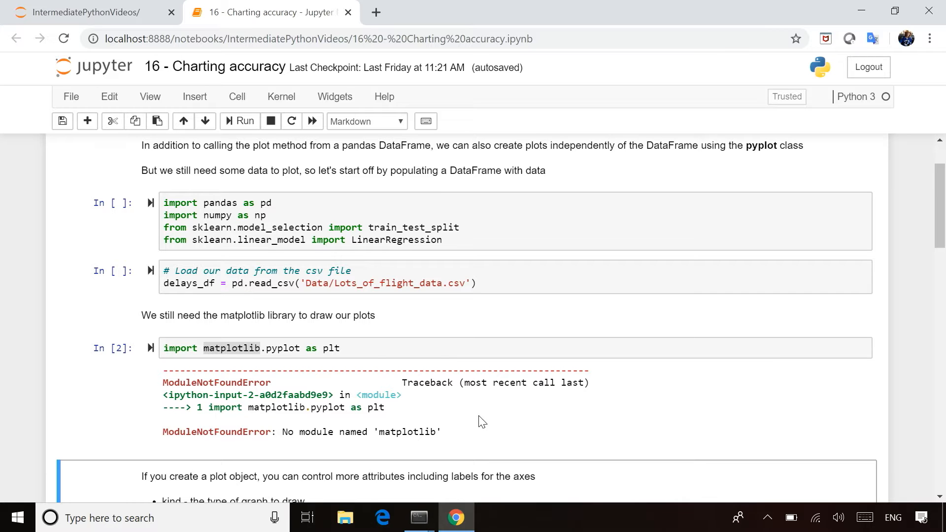
# - Switch to the Anaconda Prompt console running the Jupyter server in emptyEnv
pyautogui.click(419, 517)
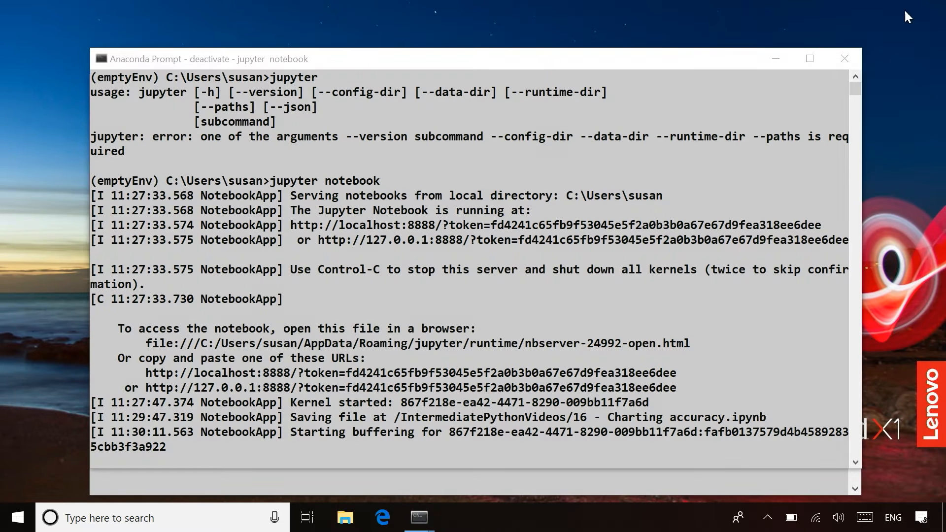
pyautogui.moveTo(501, 399)
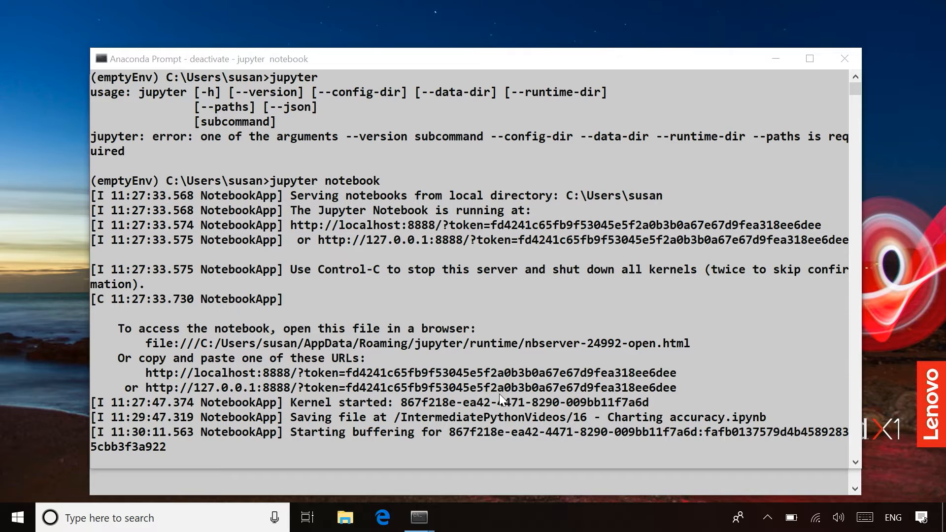
pyautogui.moveTo(375, 309)
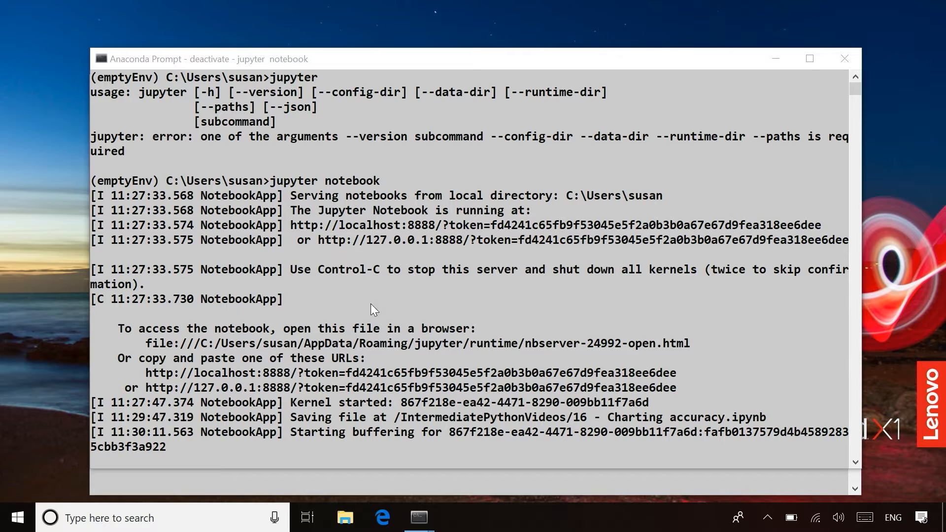
pyautogui.moveTo(844, 59)
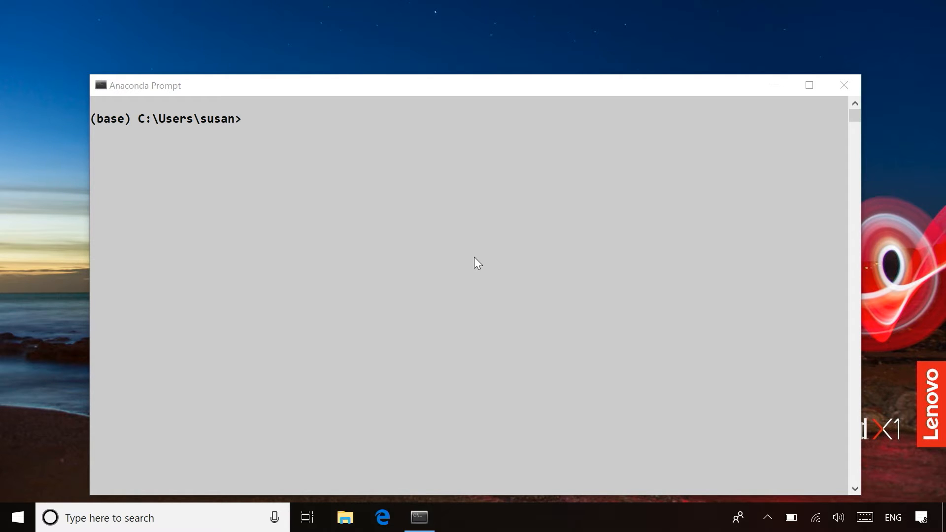
pyautogui.moveTo(111, 136)
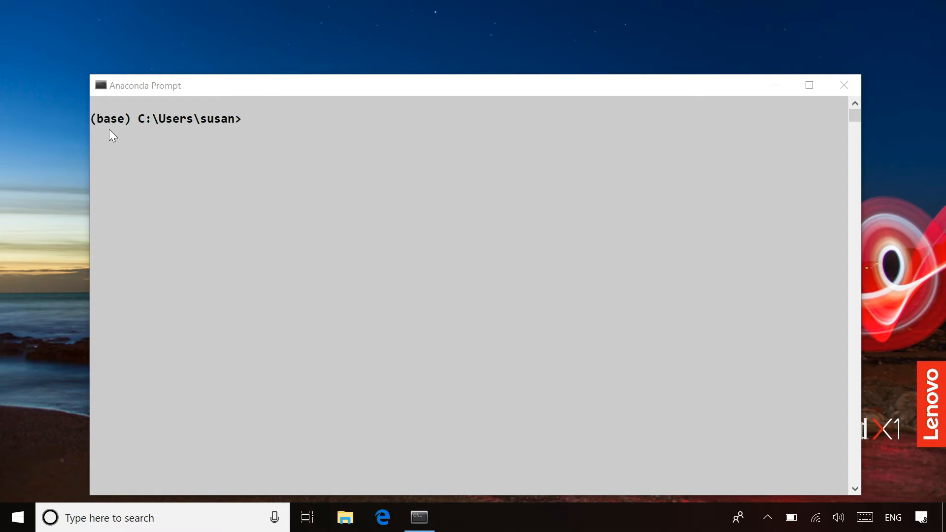
pyautogui.moveTo(256, 133)
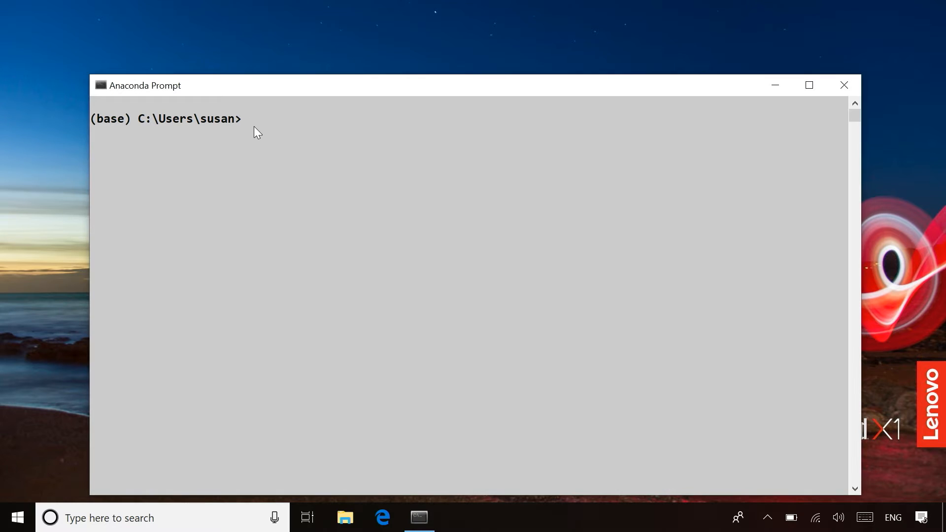
# - Run 'conda create --name PythonEnv python=3.7 -y' to create the PythonEnv environment
pyautogui.write('con')
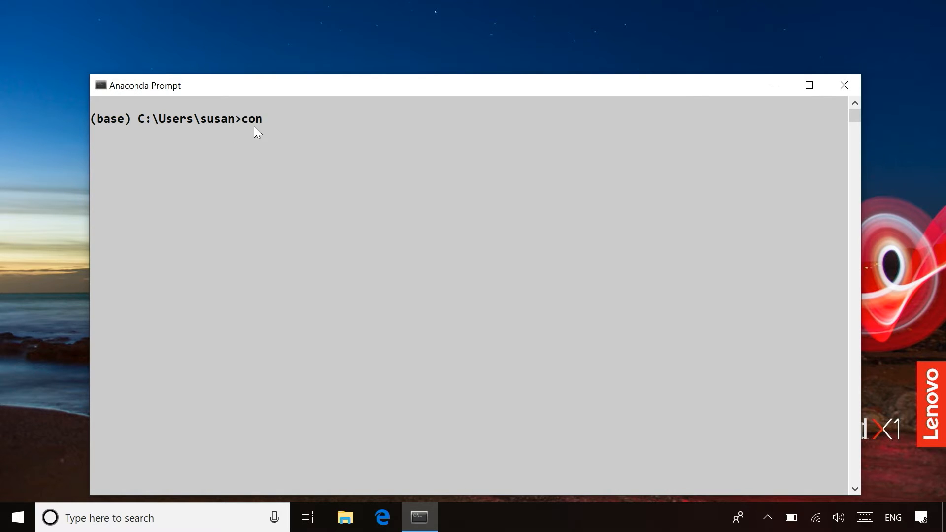
pyautogui.write('da cr')
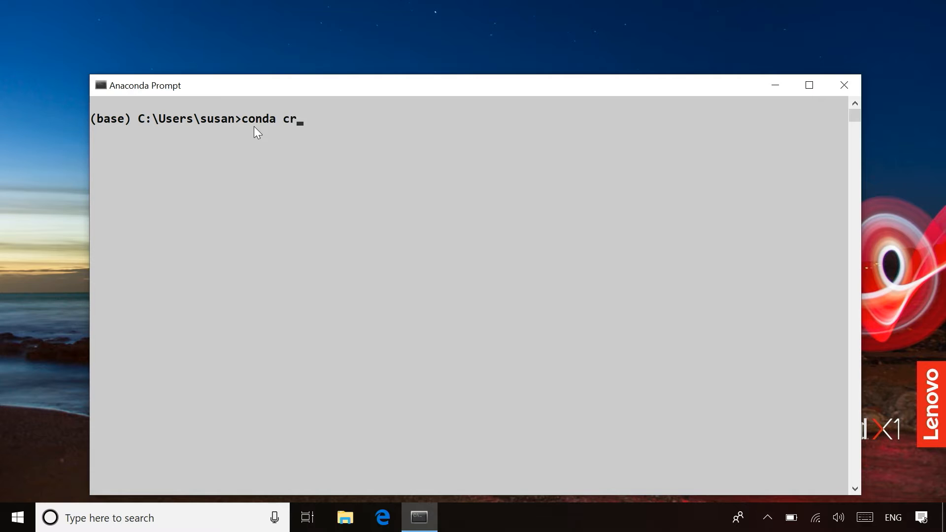
pyautogui.write('eate -')
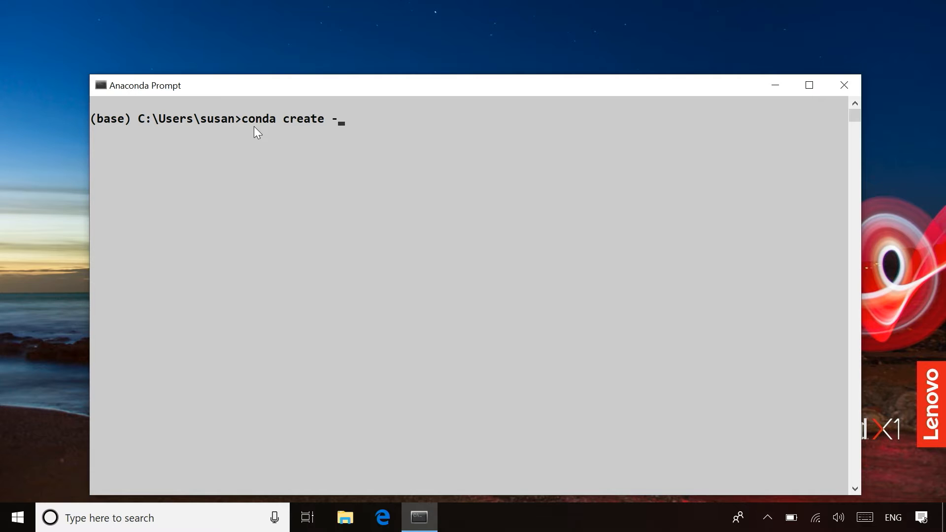
pyautogui.write('-name')
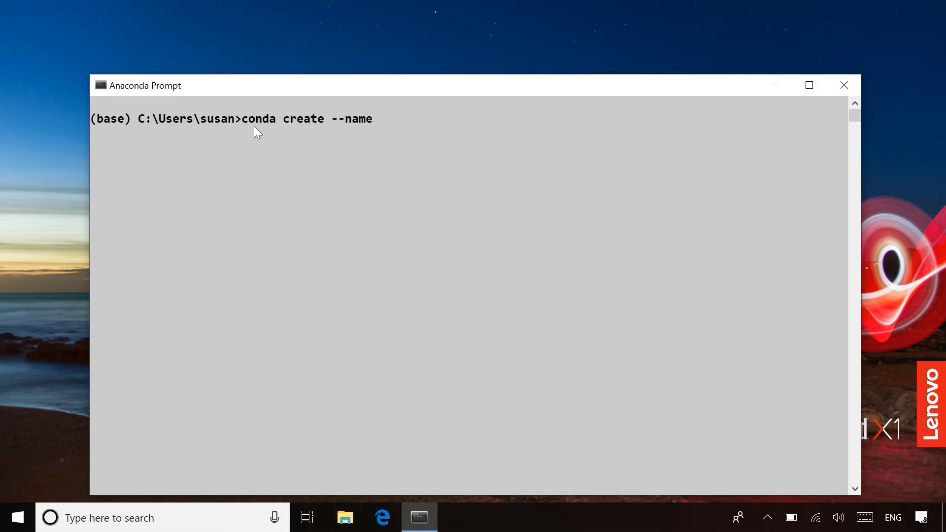
pyautogui.write('PythonE')
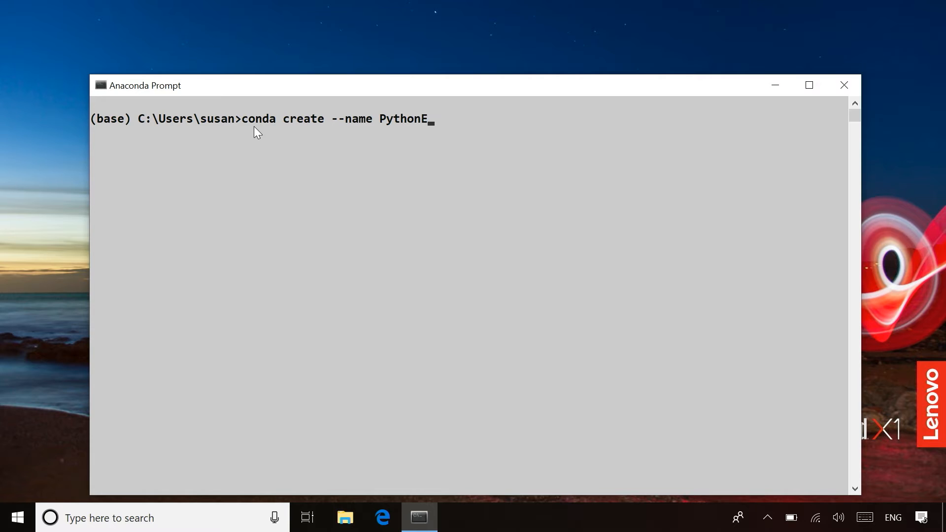
pyautogui.write('nv')
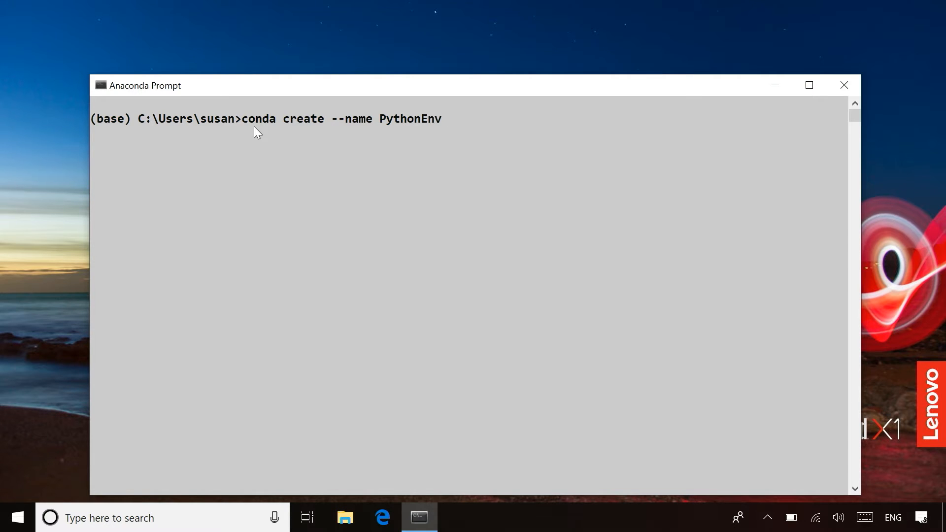
pyautogui.write('python')
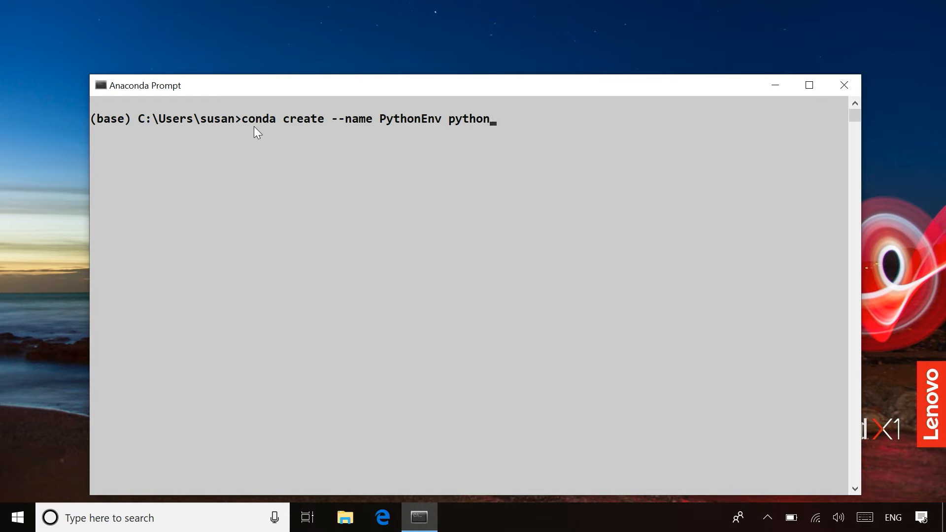
pyautogui.write('=3.7')
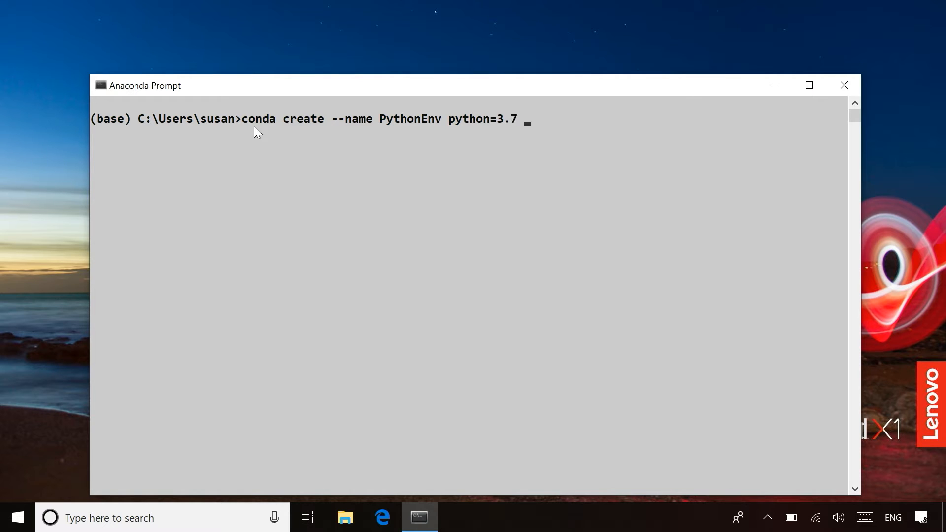
pyautogui.write('-y')
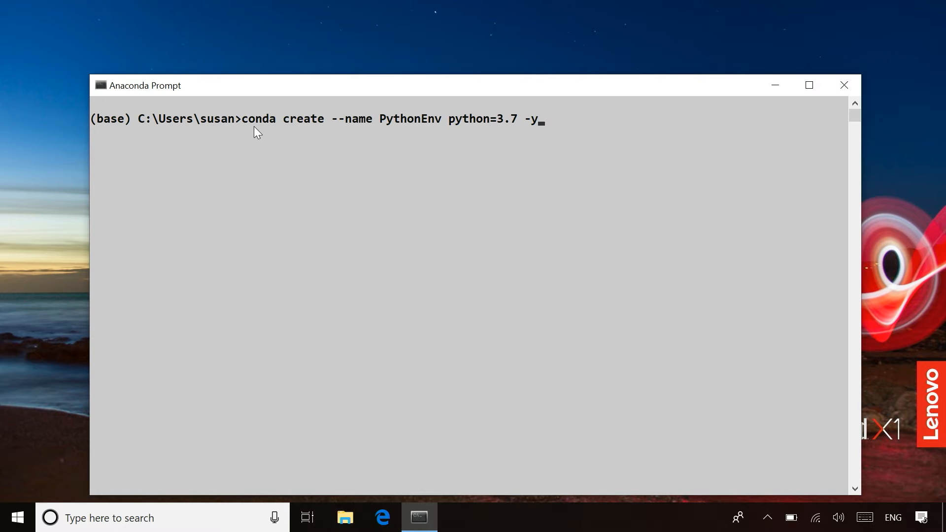
pyautogui.press('Return')
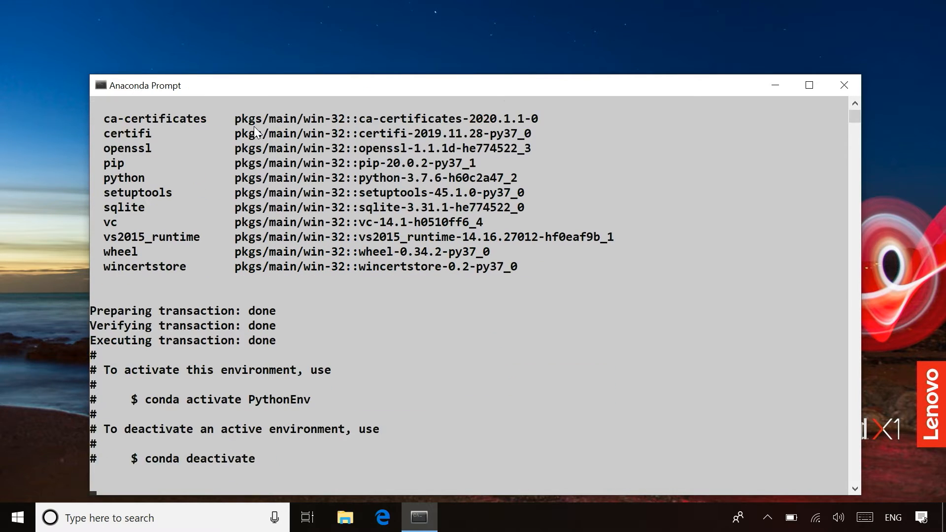
# - Run 'conda activate PythonEnv' so the prompt shows (PythonEnv), and move the console window up
pyautogui.scroll(-3)
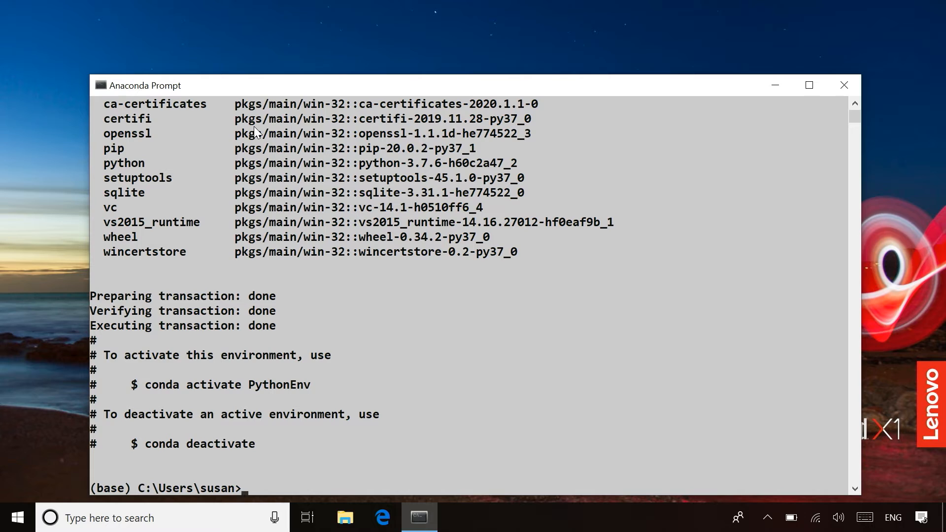
pyautogui.write('conda activate')
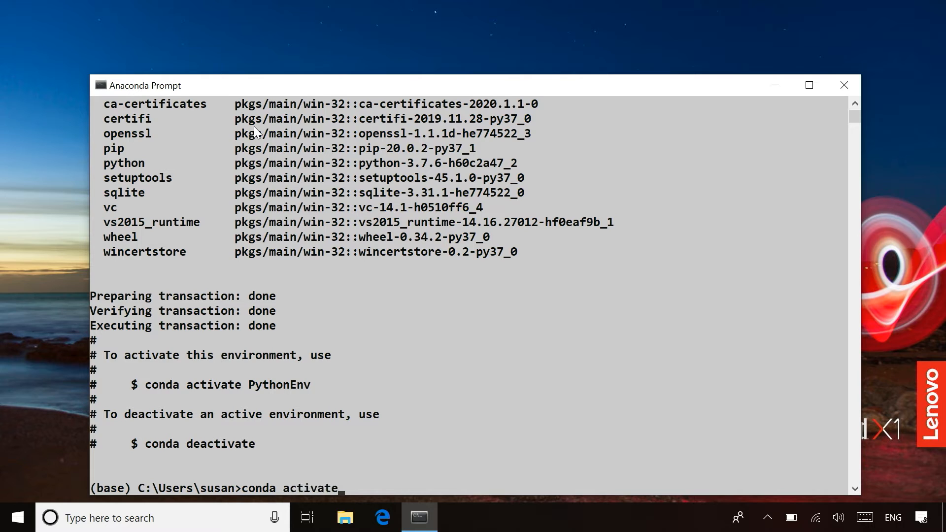
pyautogui.moveTo(142, 390)
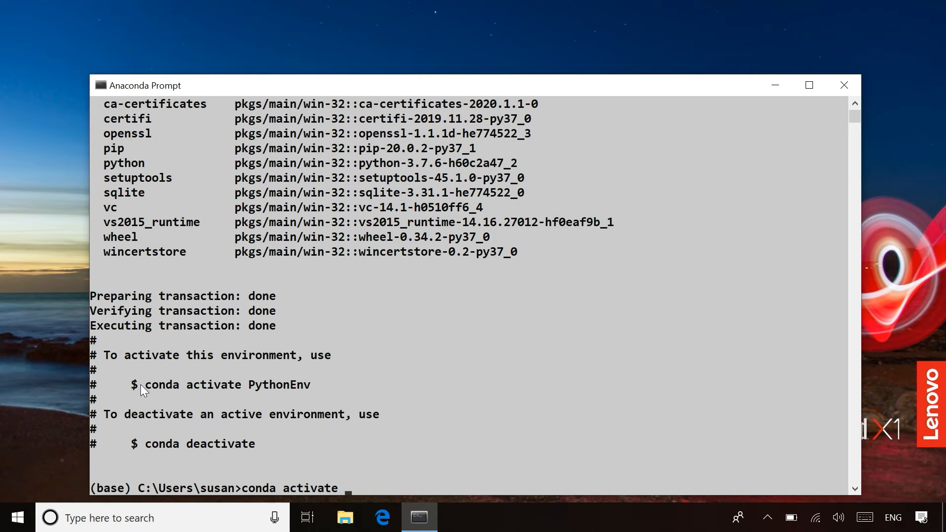
pyautogui.write('Py')
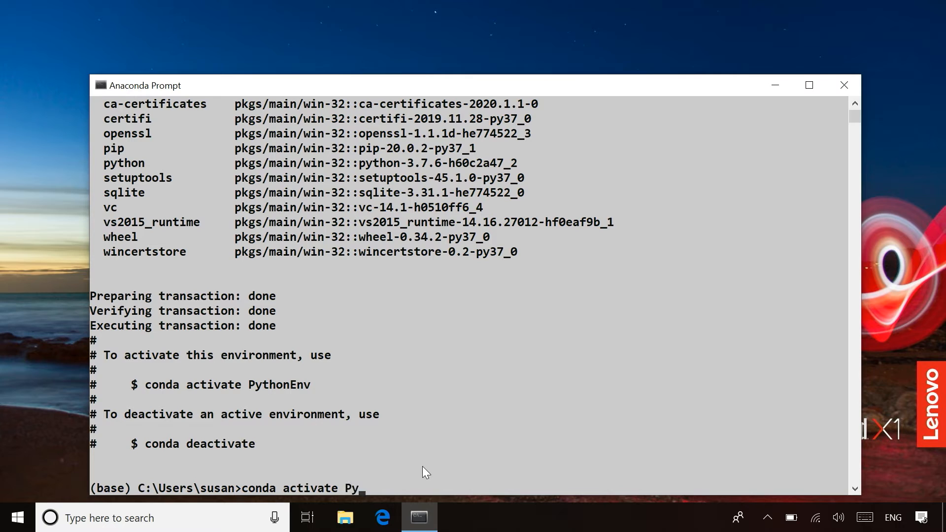
pyautogui.write('thonEv')
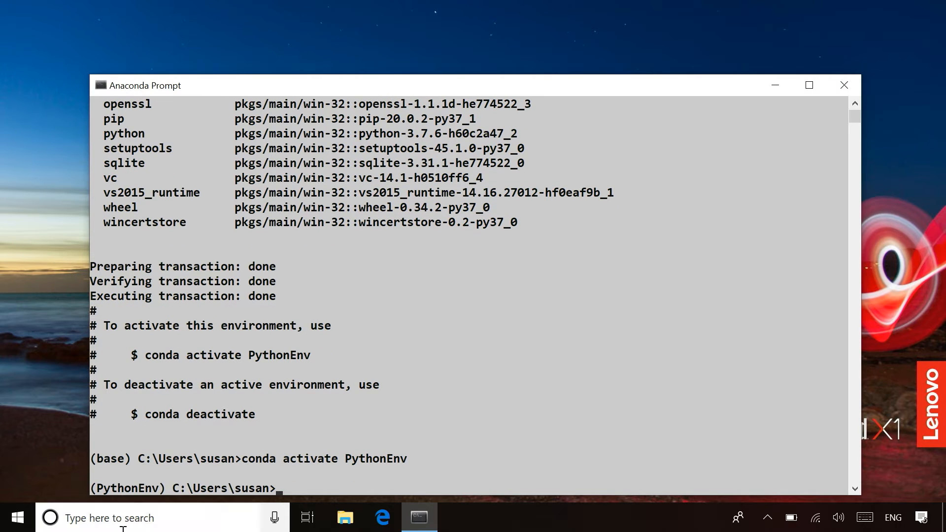
pyautogui.moveTo(464, 85); pyautogui.dragTo(464, 49)
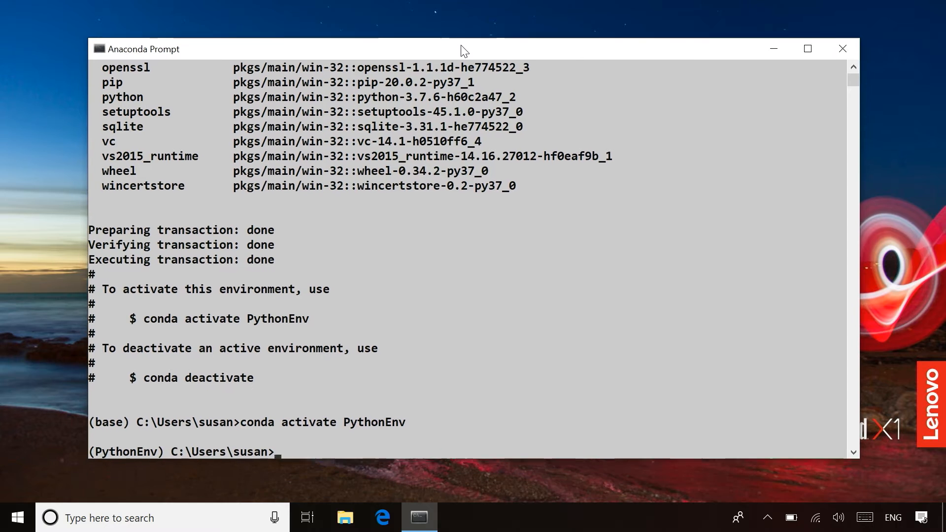
pyautogui.moveTo(461, 49); pyautogui.dragTo(461, 27)
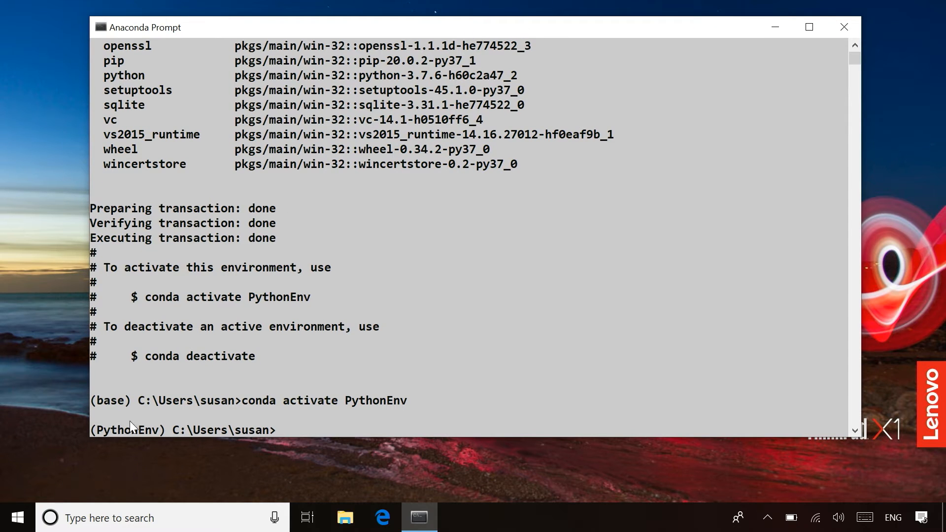
pyautogui.moveTo(313, 443)
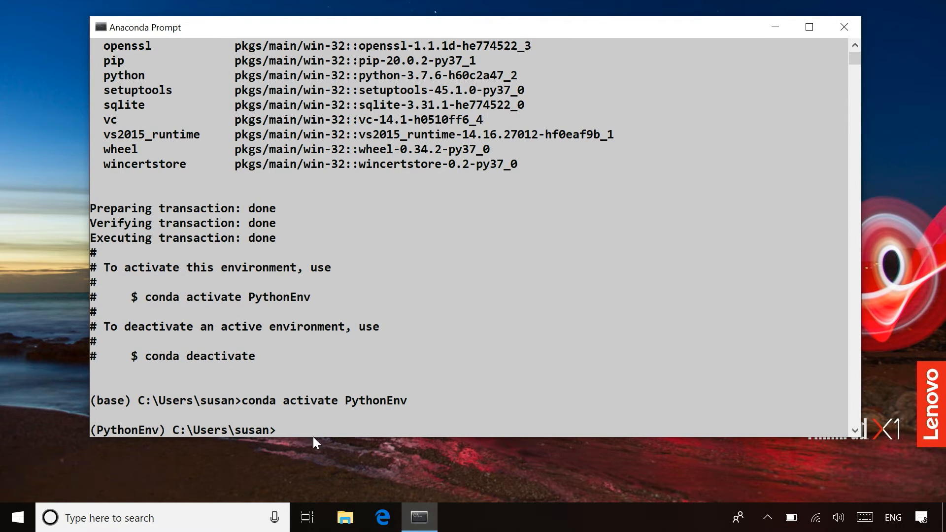
pyautogui.moveTo(297, 434)
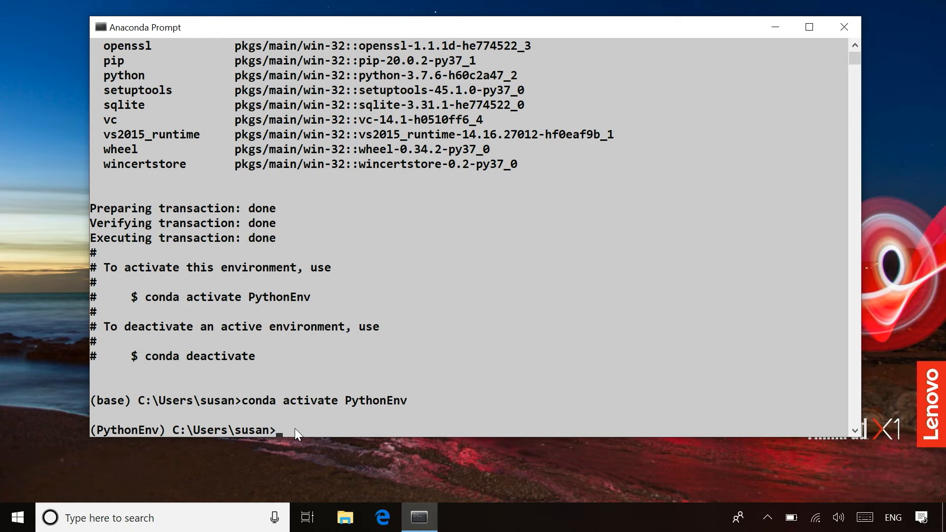
# - Run 'conda install matplotlib' in PythonEnv and confirm with y at the Proceed prompt
pyautogui.write('co')
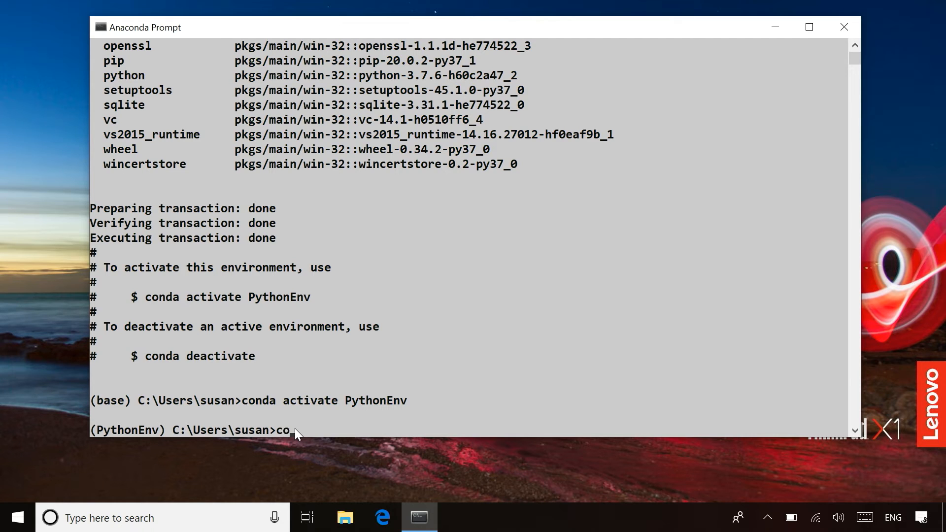
pyautogui.write('nda in')
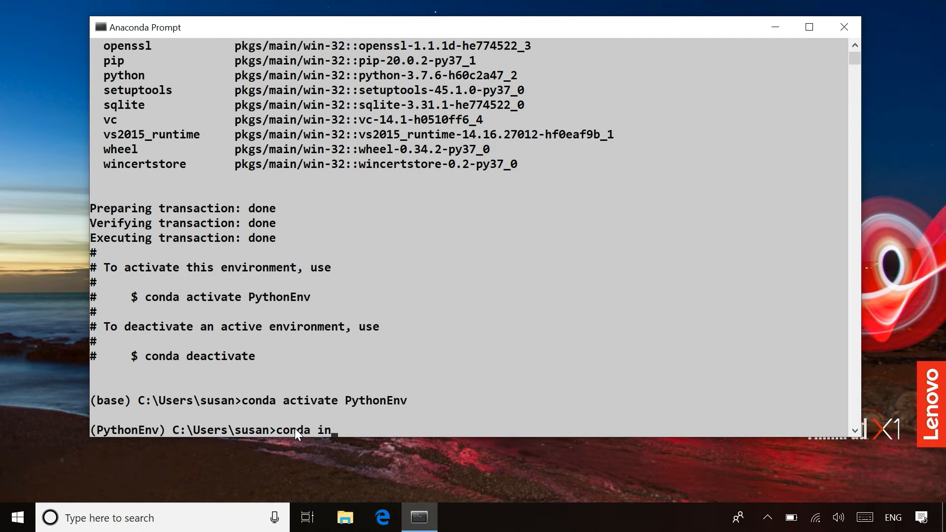
pyautogui.write('stall')
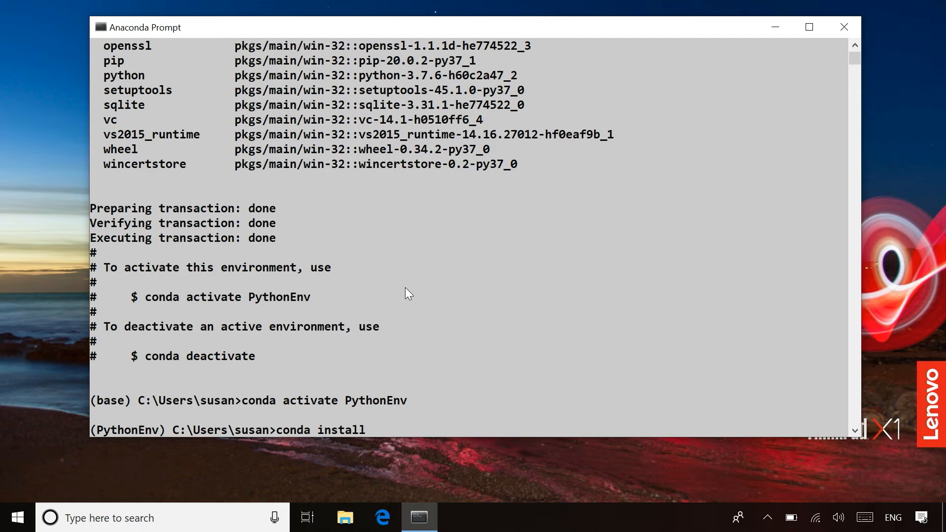
pyautogui.write('matplot')
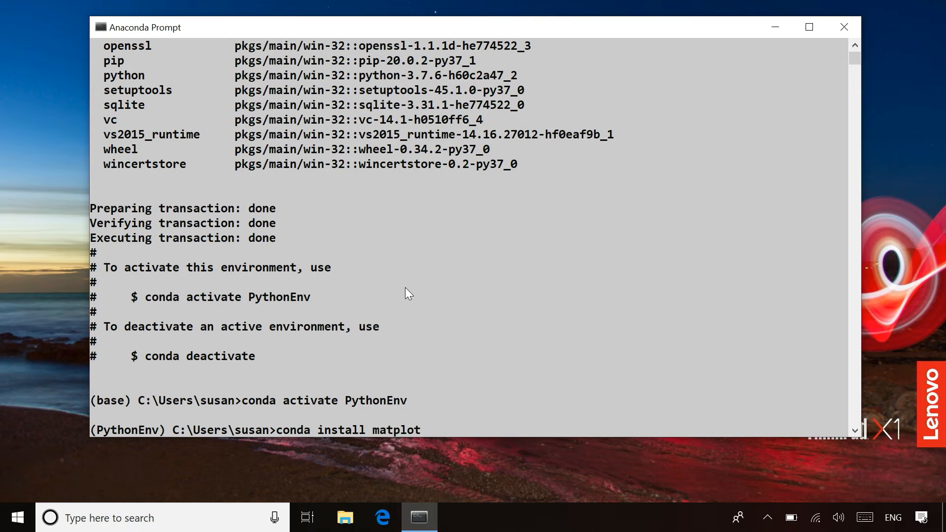
pyautogui.write('lib')
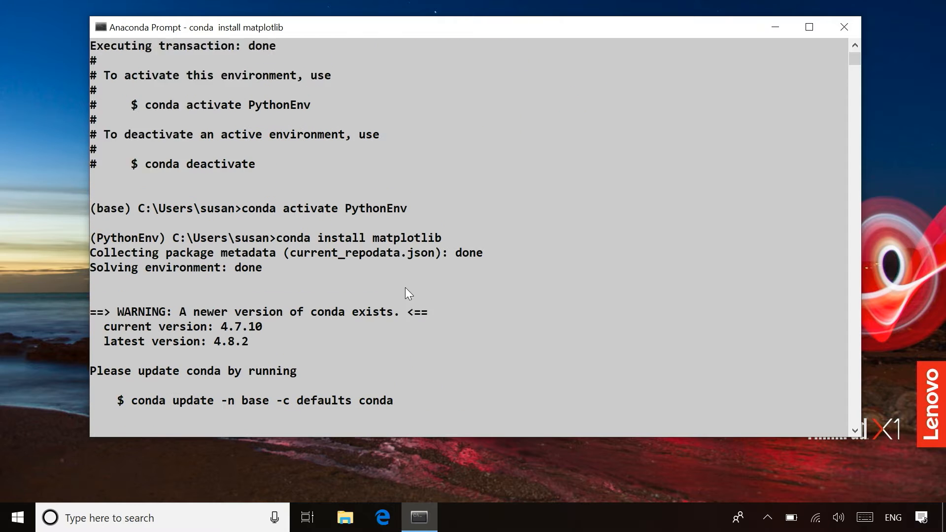
pyautogui.scroll(-3)
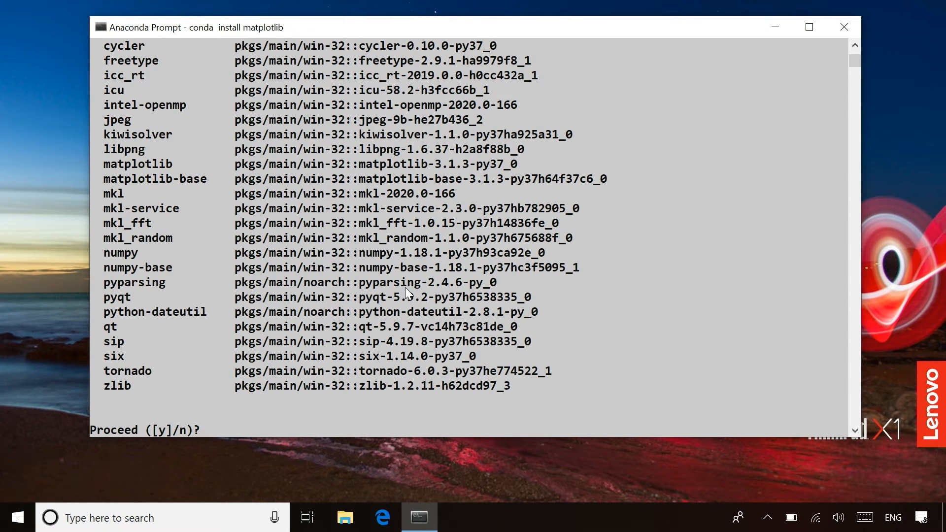
pyautogui.write('y')
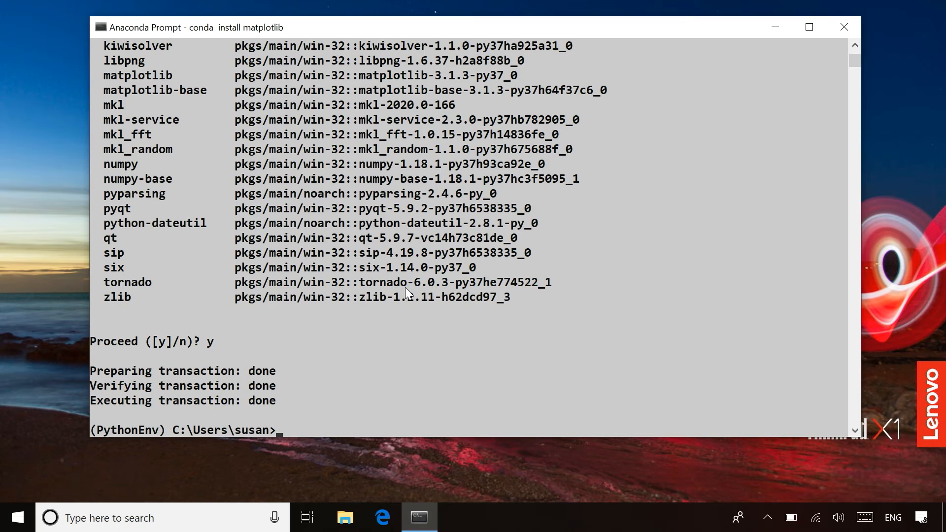
# - Run 'conda install jupyter' in PythonEnv and confirm with y at the Proceed prompt
pyautogui.write('p')
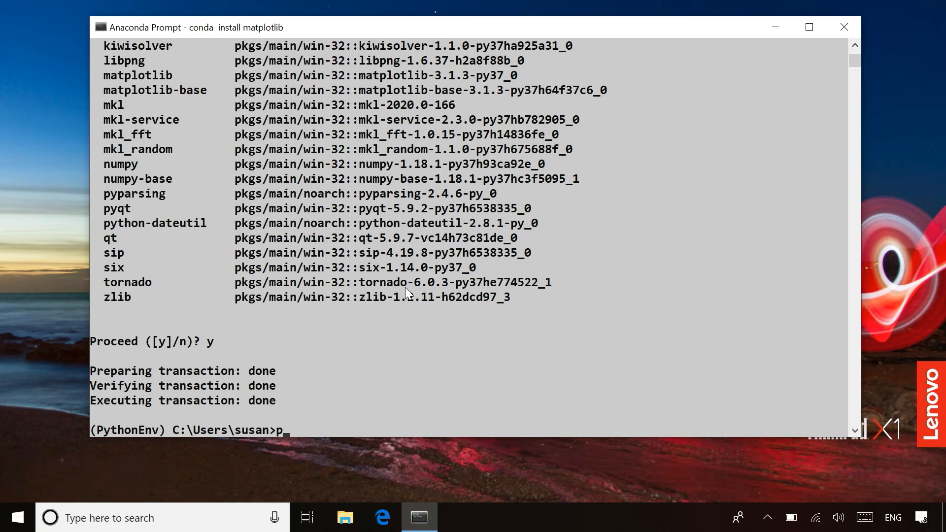
pyautogui.write('onda')
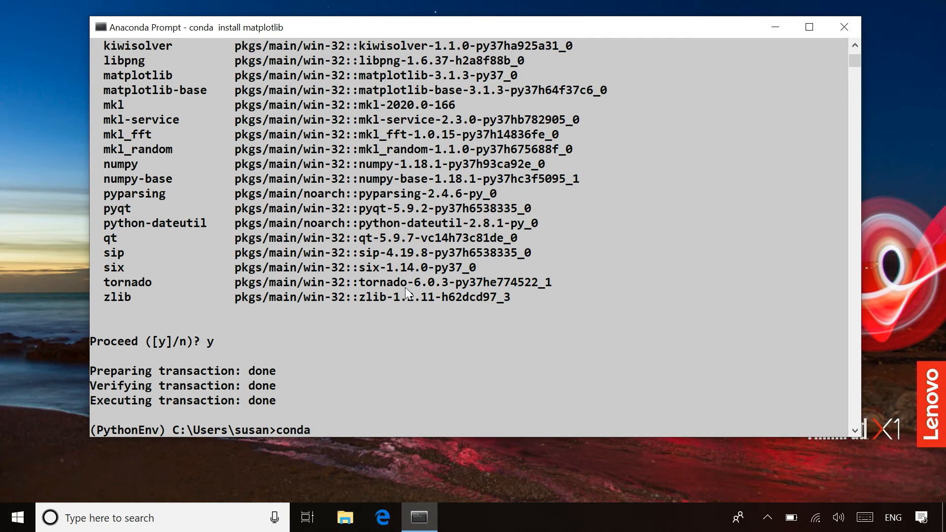
pyautogui.write('install')
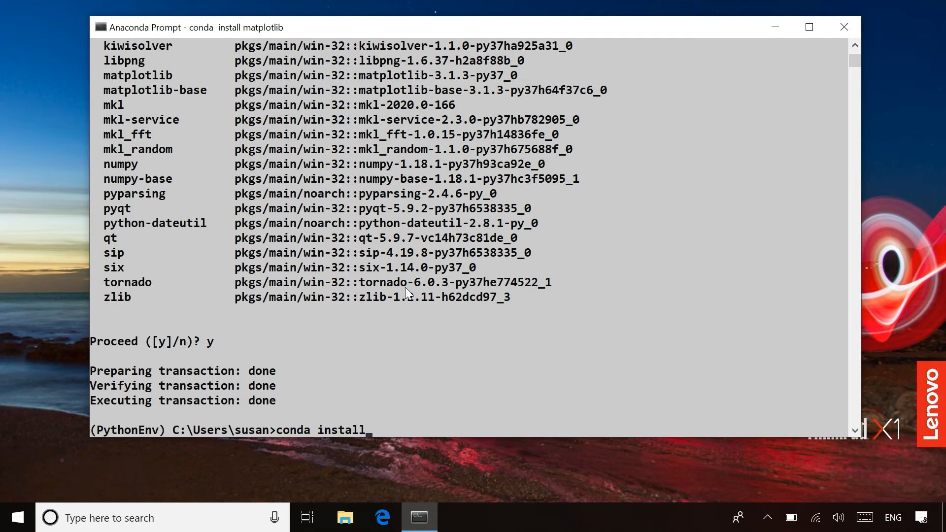
pyautogui.write('jupy')
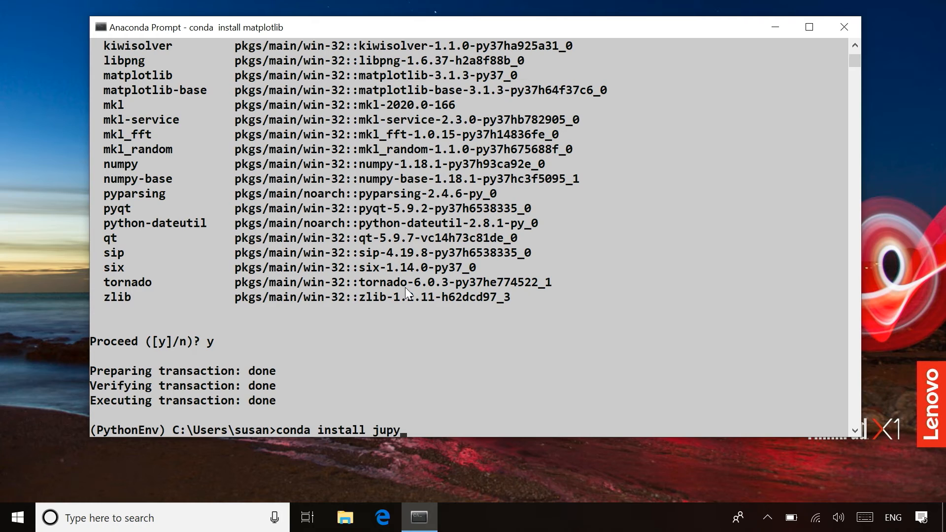
pyautogui.write('ter')
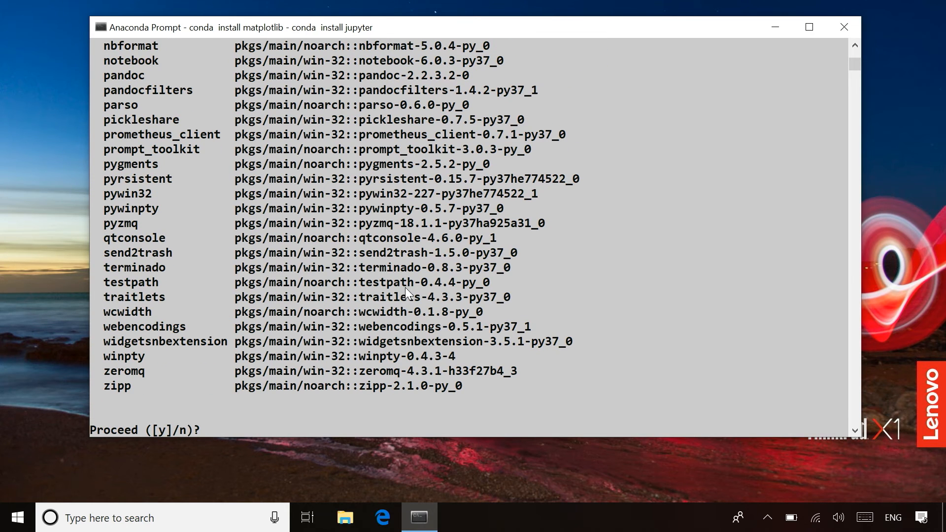
pyautogui.write('y')
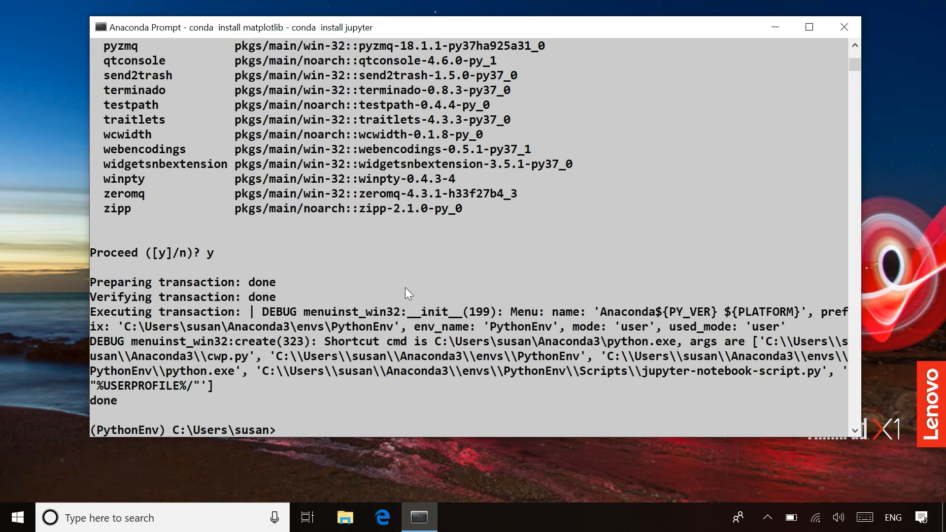
# - Run 'jupyter notebook' from PythonEnv to start the server and open the browser
pyautogui.write('j')
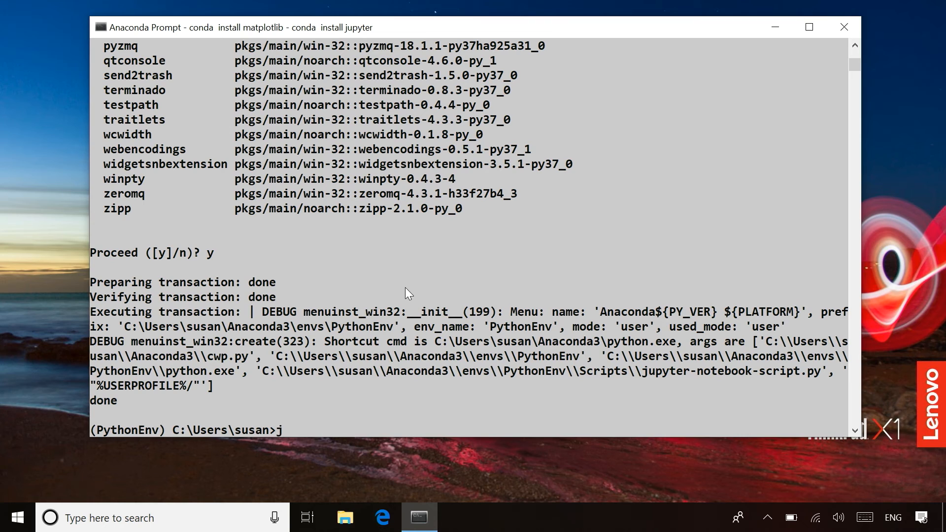
pyautogui.write('upyter noteb')
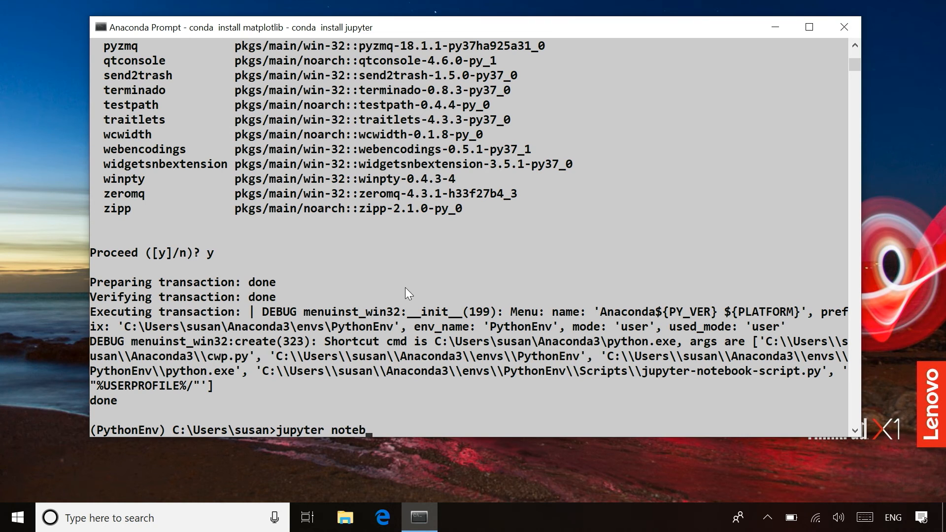
pyautogui.write('ook')
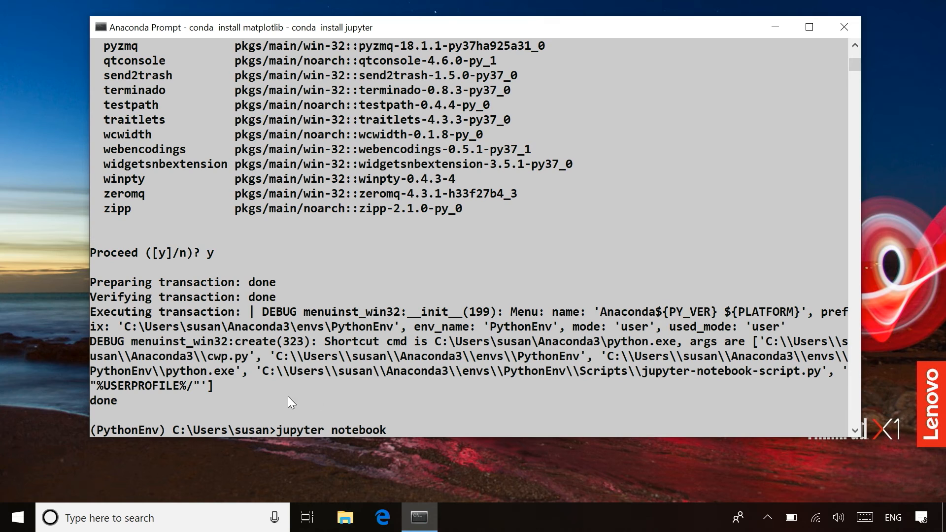
pyautogui.moveTo(107, 439)
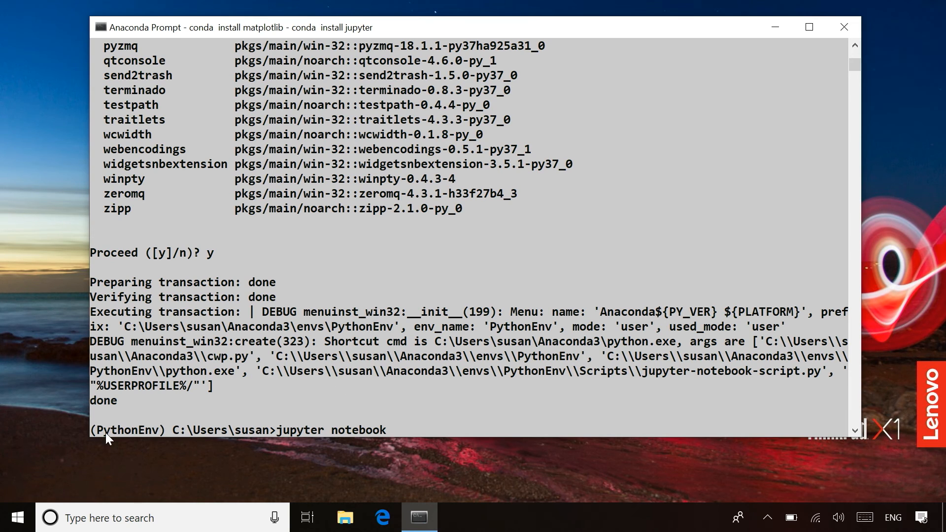
pyautogui.moveTo(421, 423)
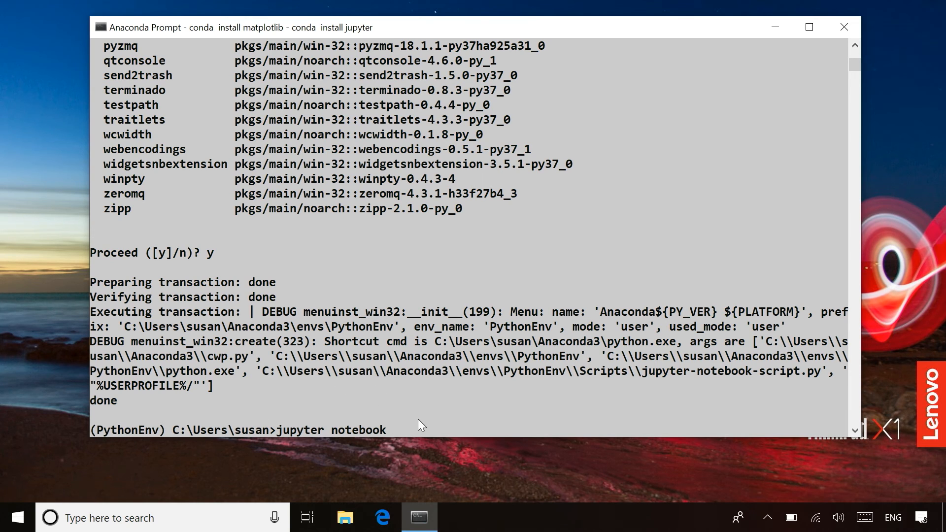
pyautogui.press('Return')
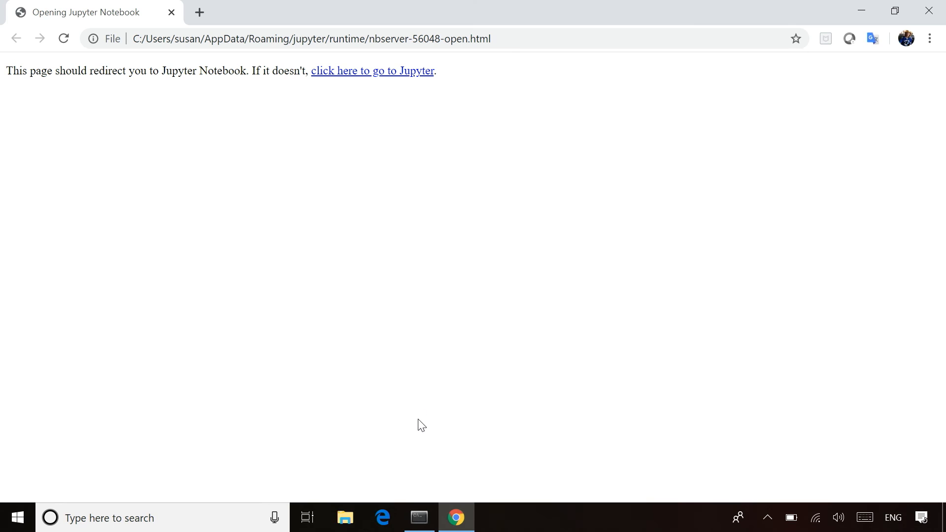
# - Open '16 - Charting accuracy.ipynb' in IntermediatePythonVideos and rerun the matplotlib import cell
pyautogui.click(373, 71)
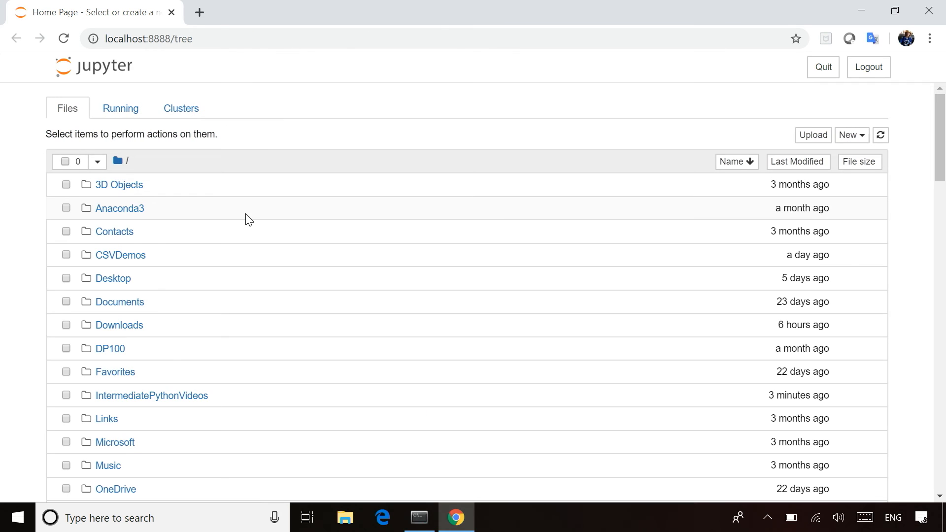
pyautogui.click(150, 395)
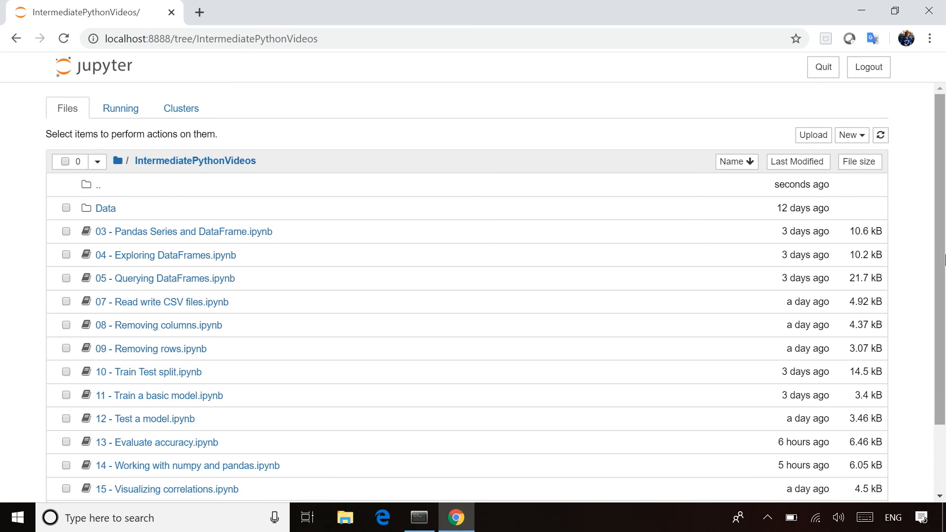
pyautogui.scroll(-3)
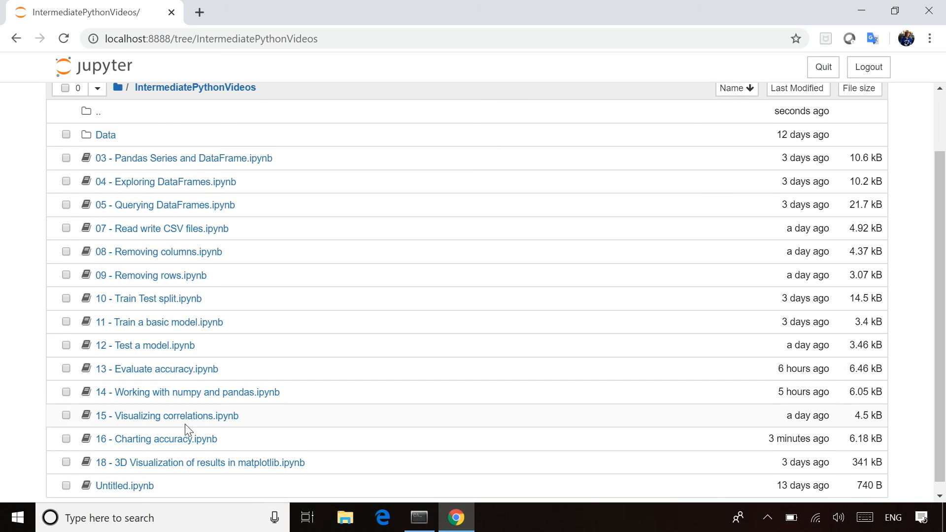
pyautogui.click(156, 439)
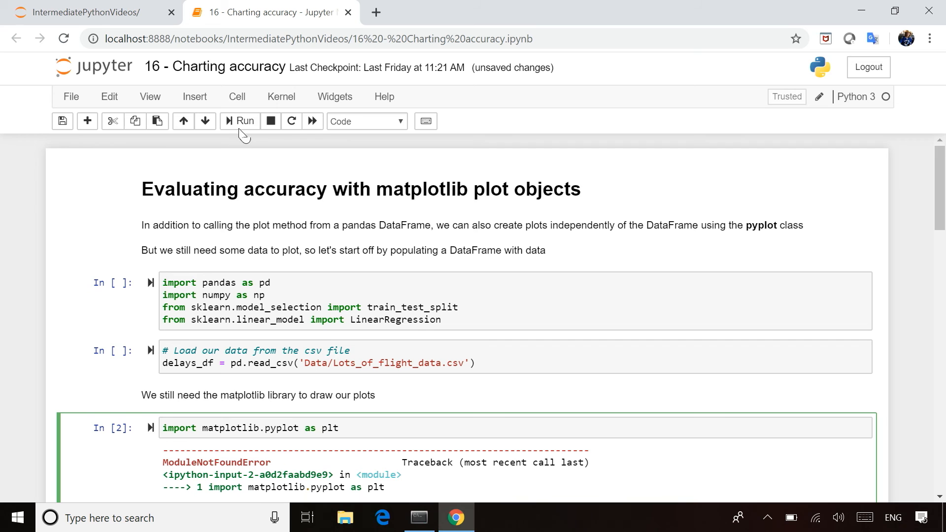
pyautogui.click(239, 121)
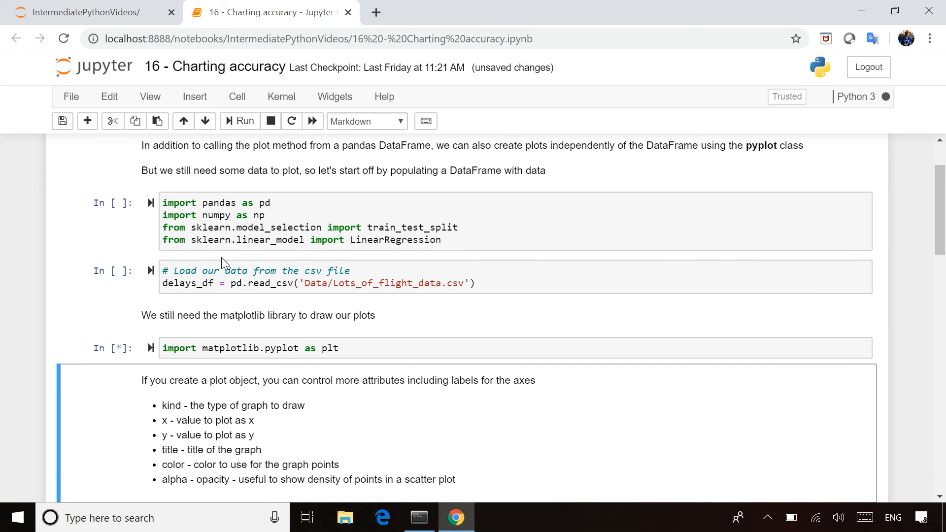